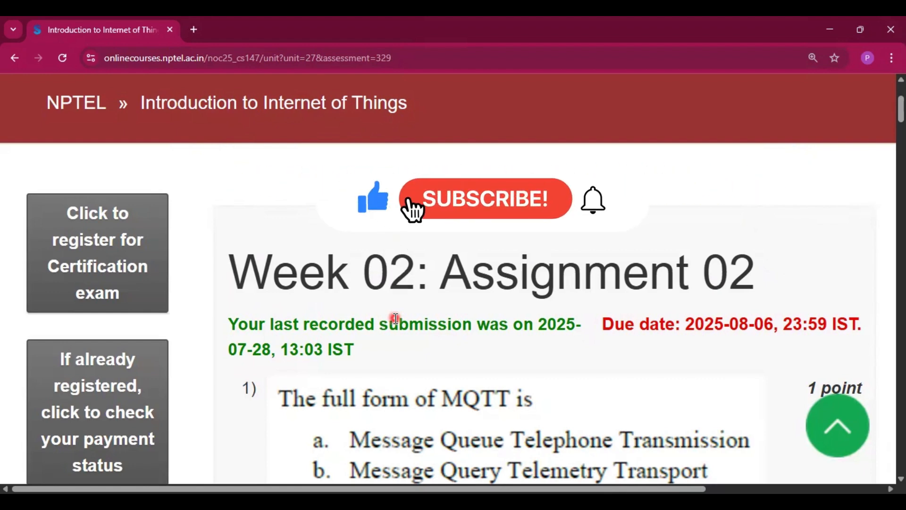
# Step: Scroll past questions 1–3, all answered (d), to question 4 answered (a)
pyautogui.scroll(-3)
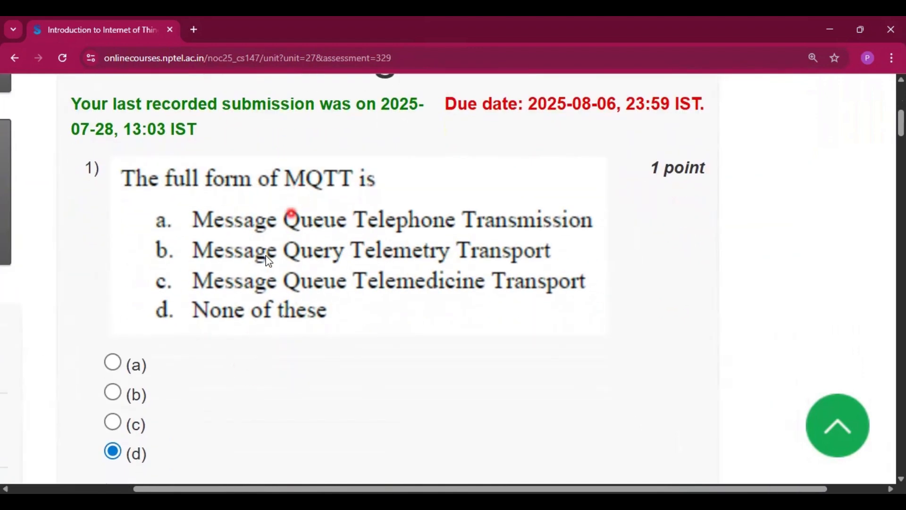
pyautogui.moveTo(335, 335)
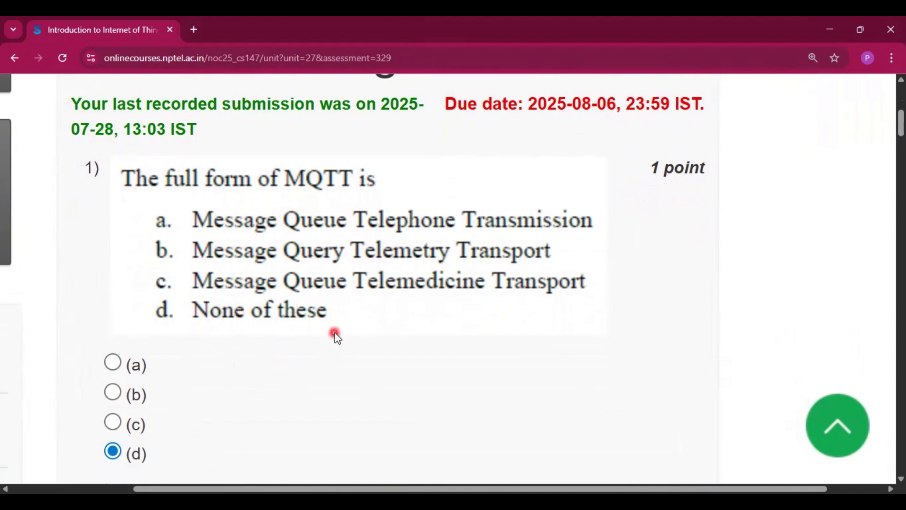
pyautogui.moveTo(389, 324)
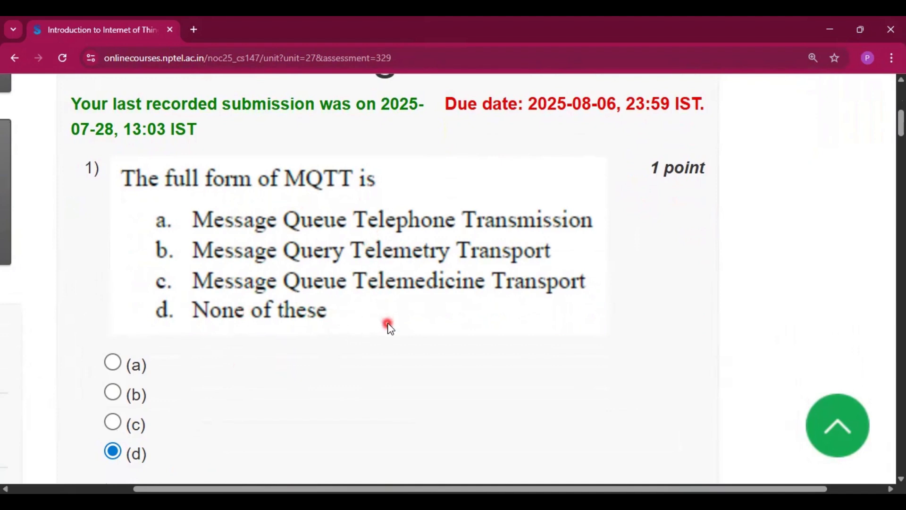
pyautogui.scroll(-3)
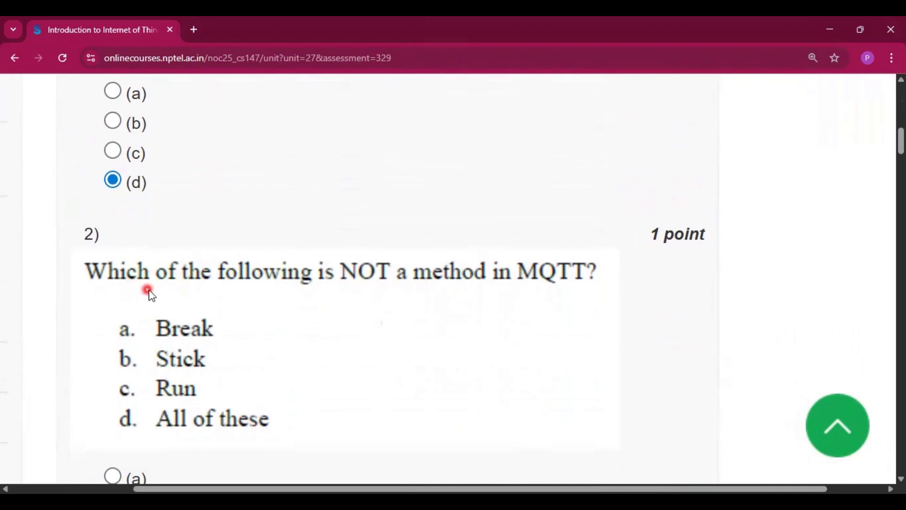
pyautogui.moveTo(556, 304)
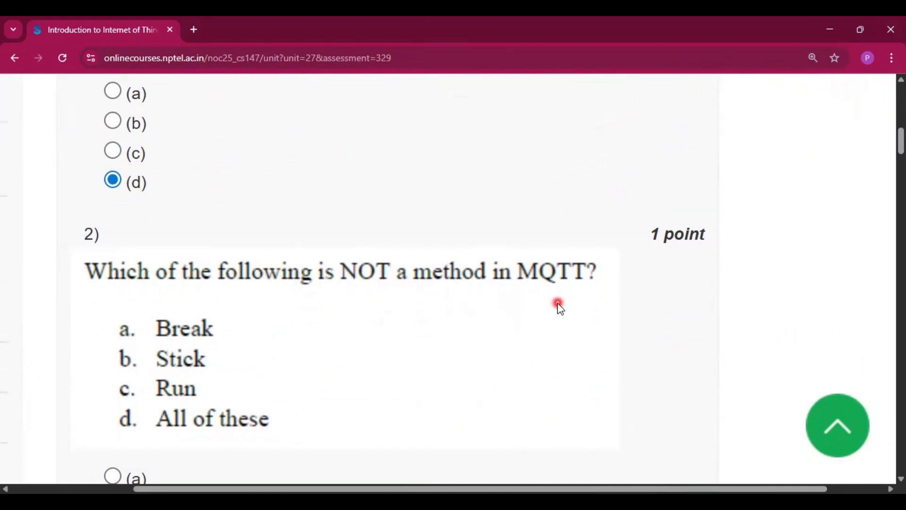
pyautogui.scroll(-3)
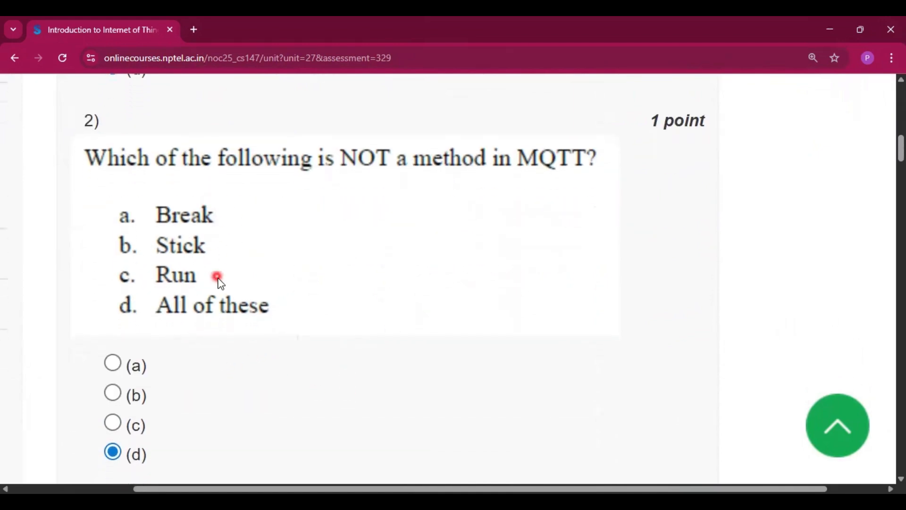
pyautogui.scroll(-3)
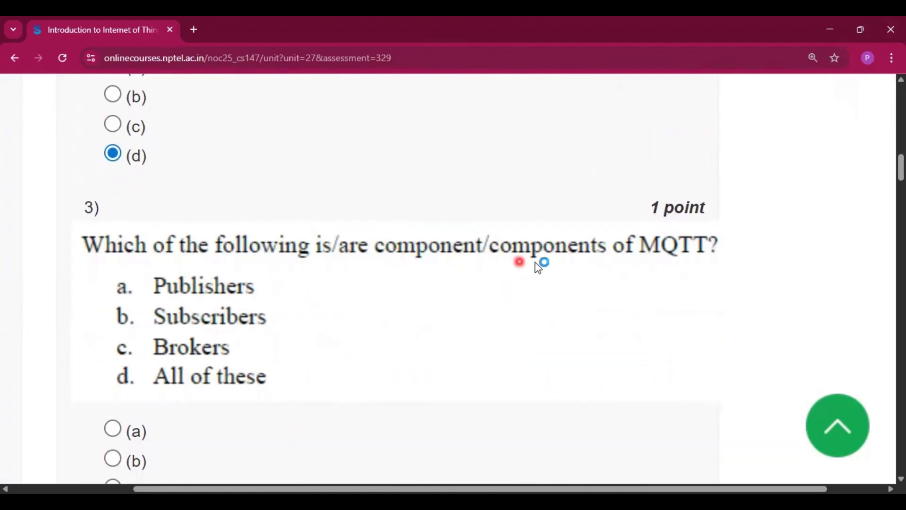
pyautogui.scroll(-3)
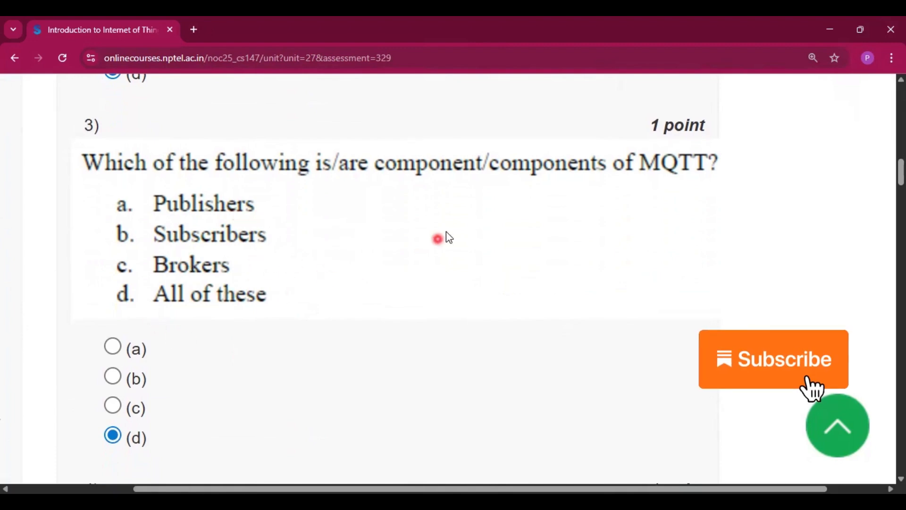
pyautogui.scroll(-3)
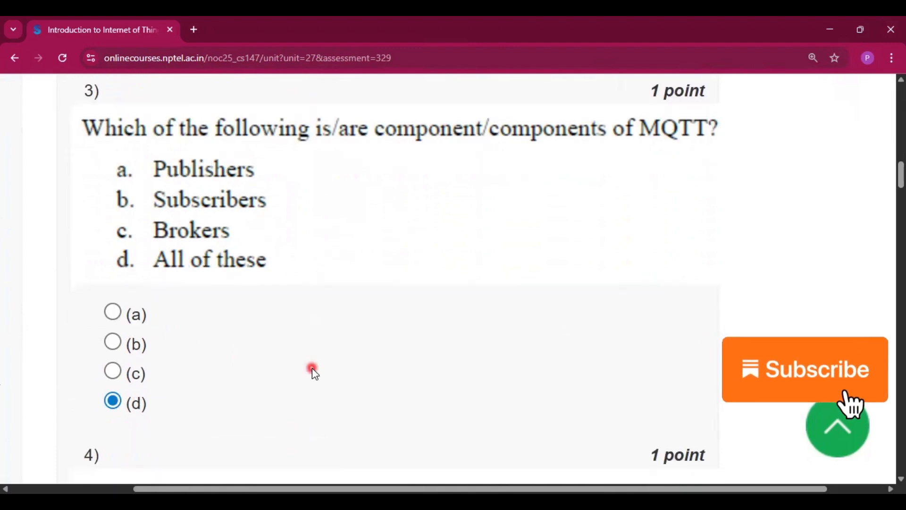
pyautogui.scroll(-3)
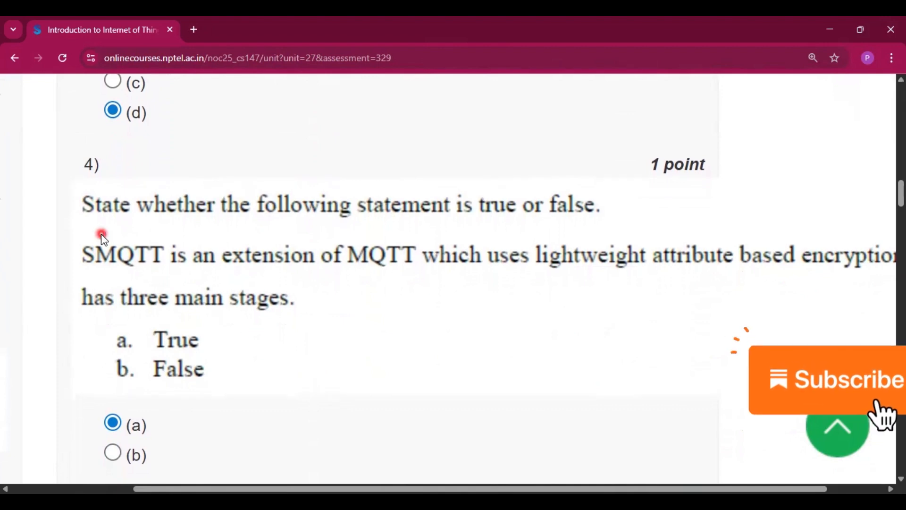
pyautogui.moveTo(269, 298)
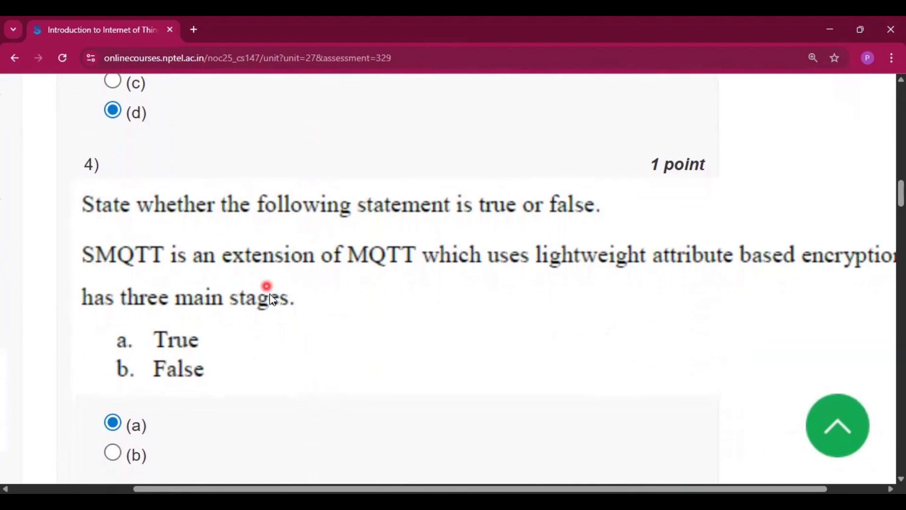
# Step: Scroll past questions 4 and 5 to the CoAP sub-layers question 6, answered (d)
pyautogui.scroll(-3)
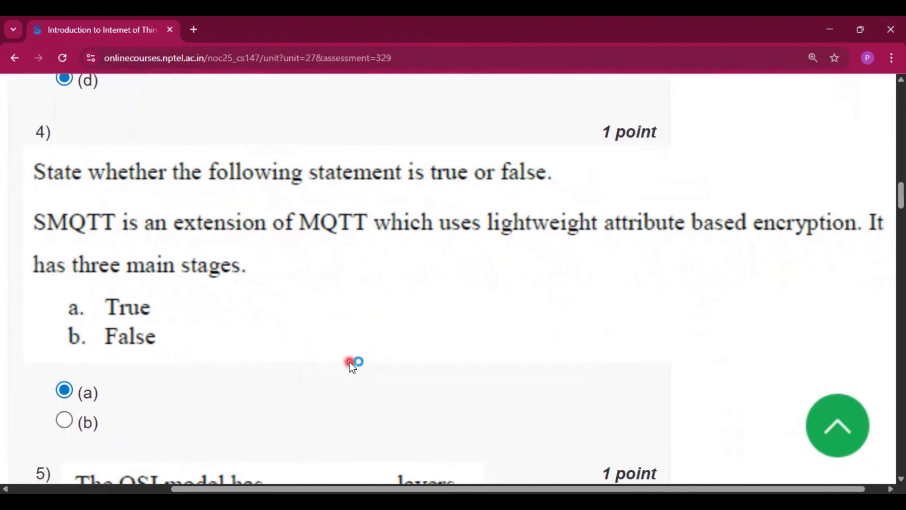
pyautogui.scroll(-3)
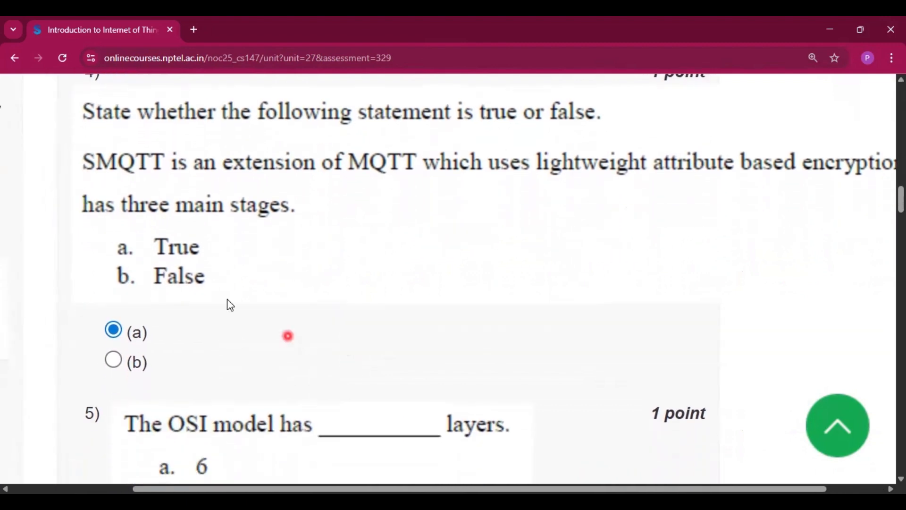
pyautogui.scroll(3)
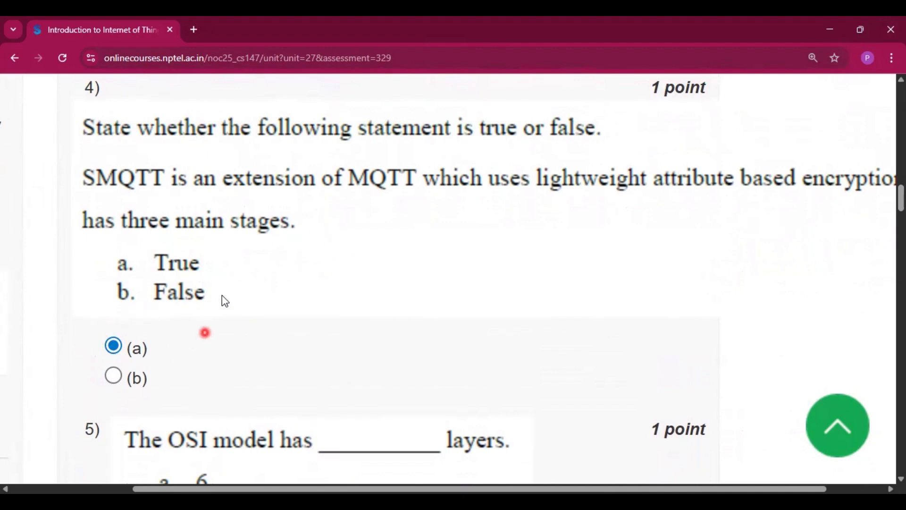
pyautogui.scroll(-3)
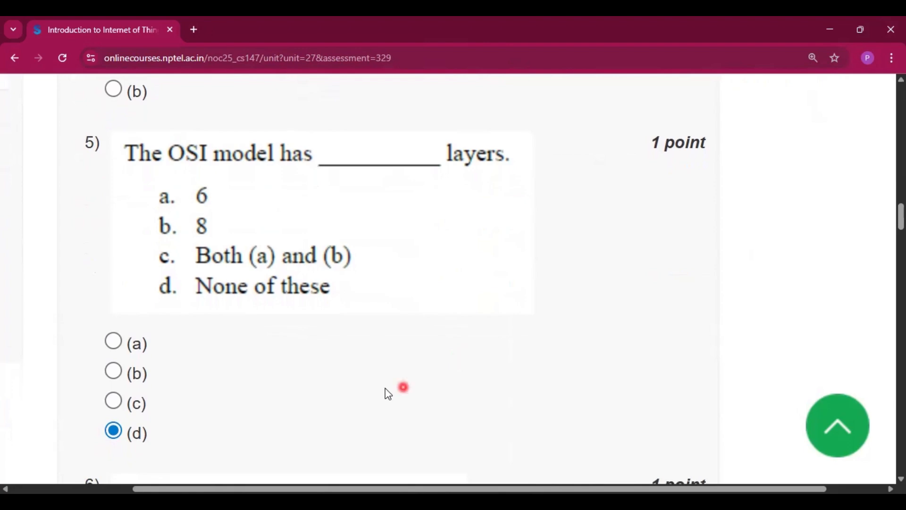
pyautogui.moveTo(323, 174)
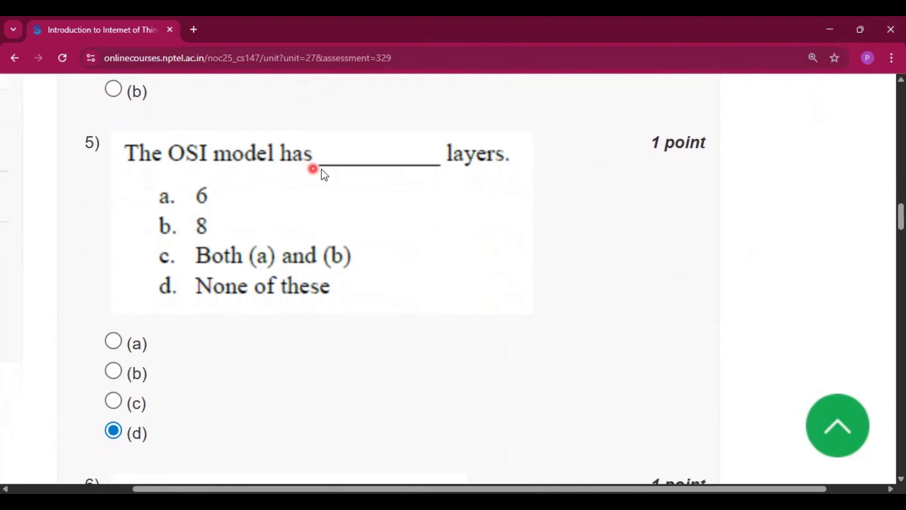
pyautogui.scroll(-3)
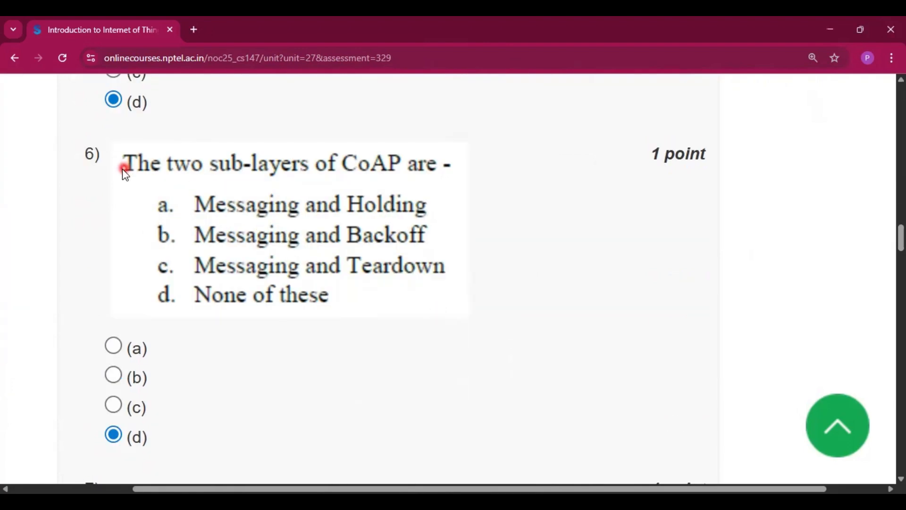
pyautogui.moveTo(434, 173)
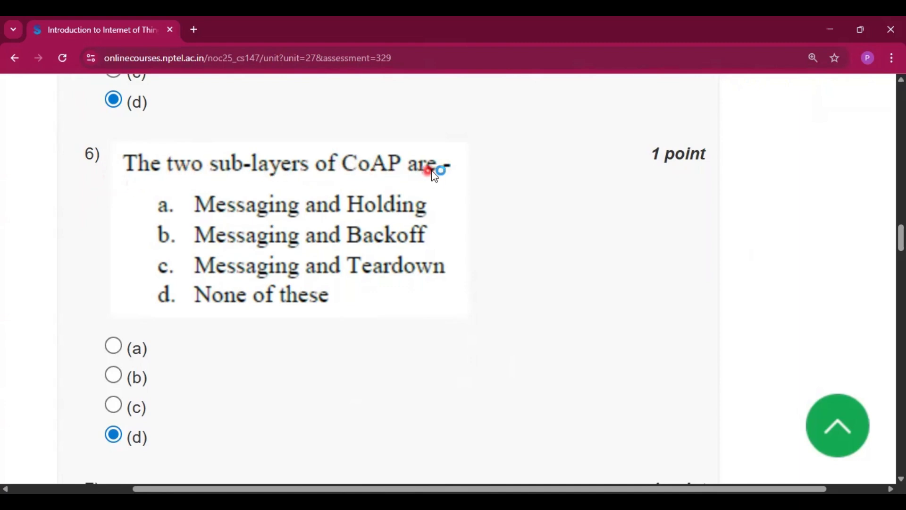
pyautogui.moveTo(234, 383)
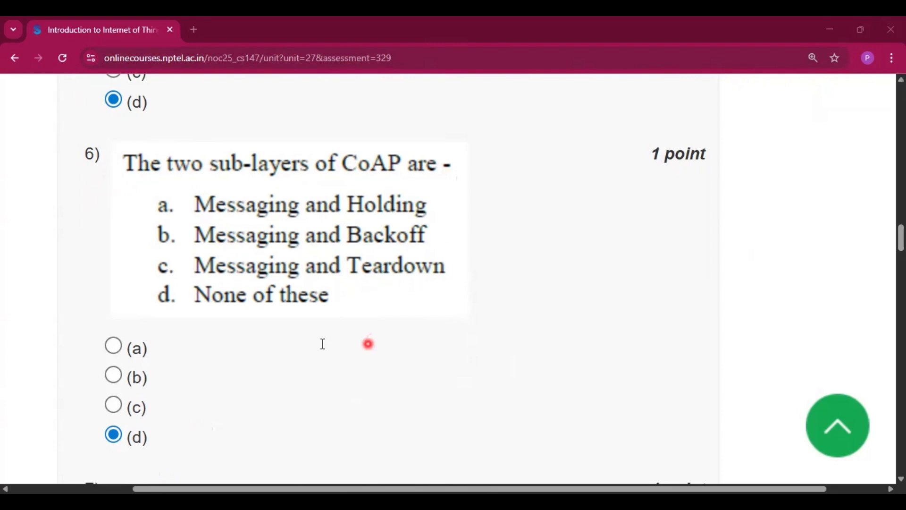
pyautogui.moveTo(252, 306)
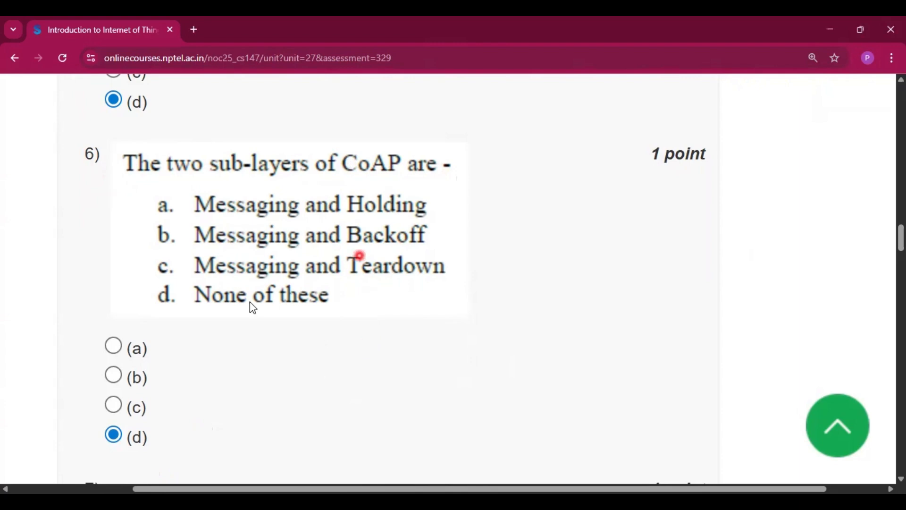
pyautogui.moveTo(417, 183)
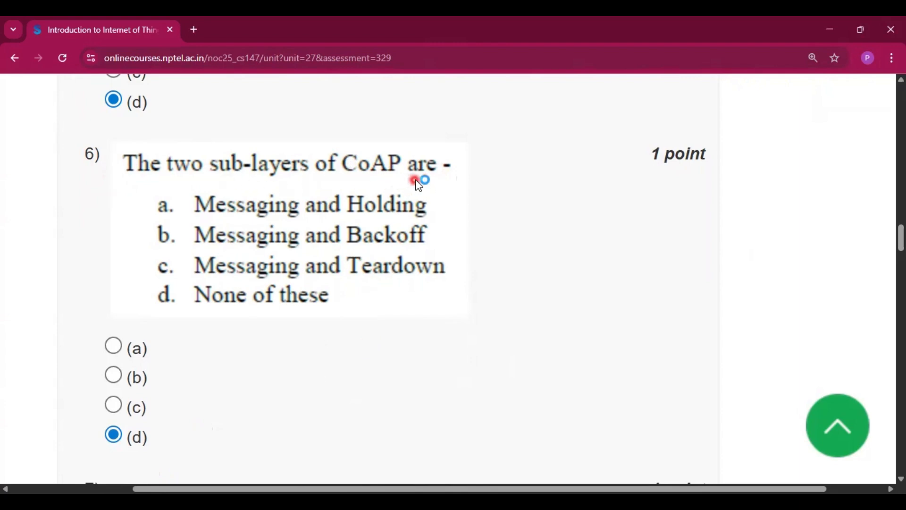
# Step: Select option (d) for the AMQP full-form question 7, then scroll to question 8
pyautogui.scroll(-3)
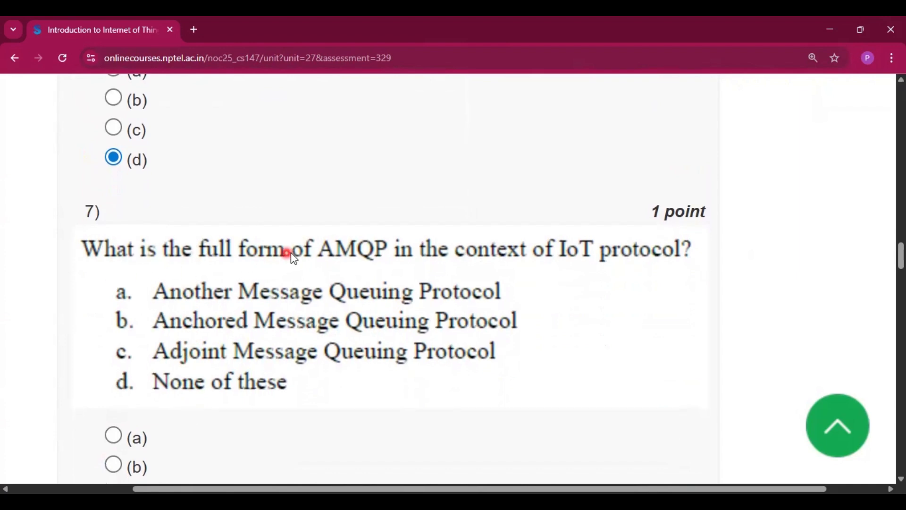
pyautogui.moveTo(623, 276)
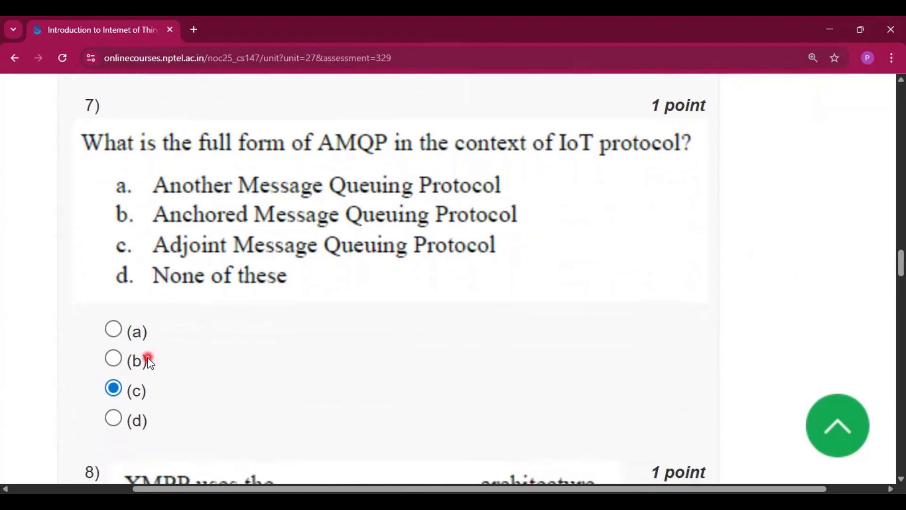
pyautogui.click(114, 419)
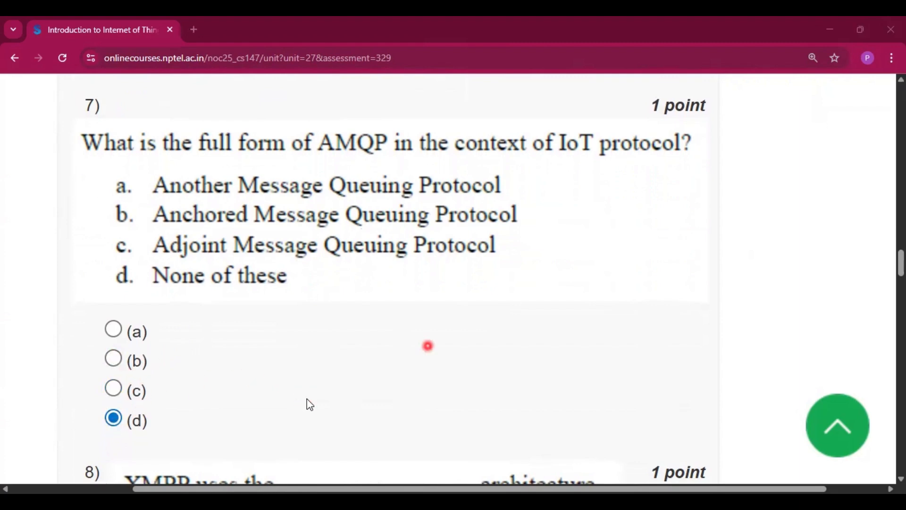
pyautogui.moveTo(249, 291)
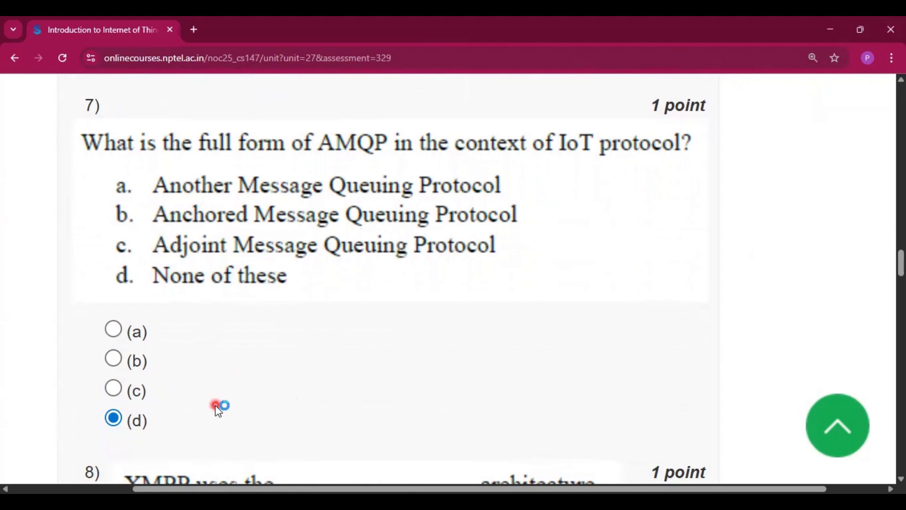
pyautogui.scroll(-3)
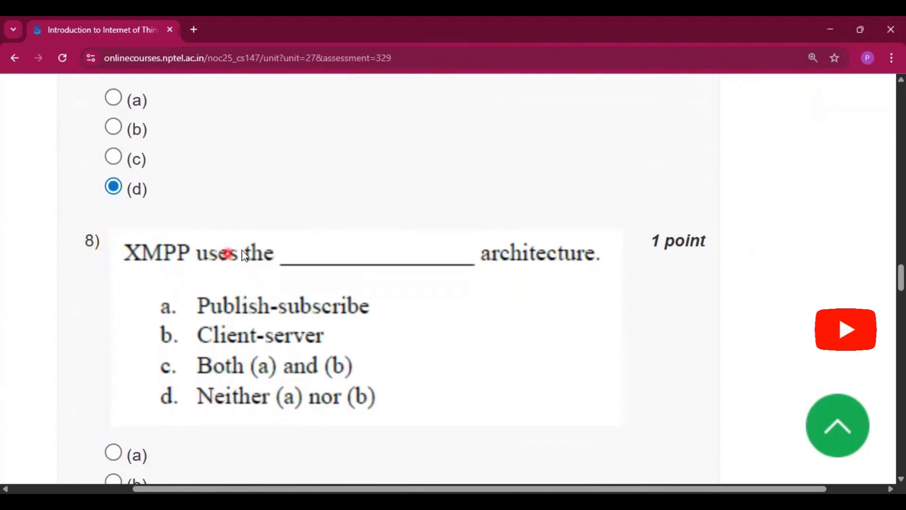
pyautogui.scroll(-3)
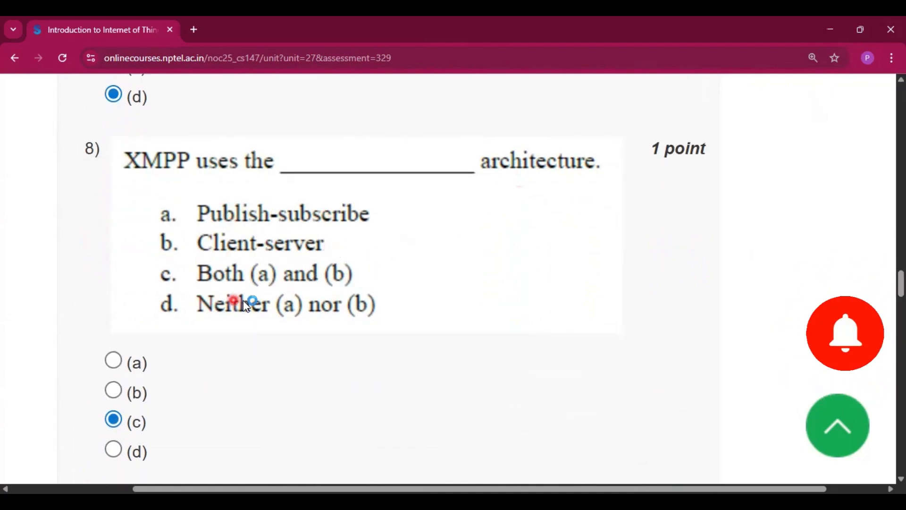
# Step: Scroll to questions 9 (b), 10 (c) and 11 (a)
pyautogui.scroll(-3)
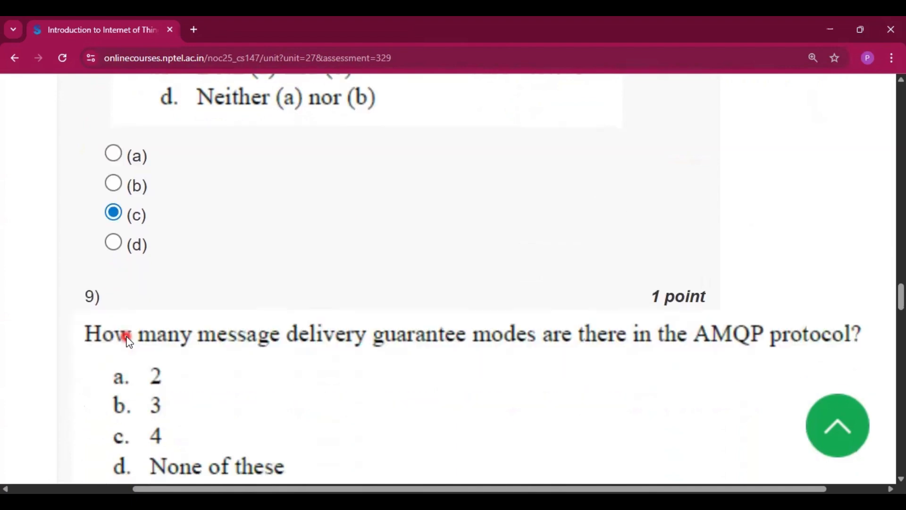
pyautogui.scroll(-3)
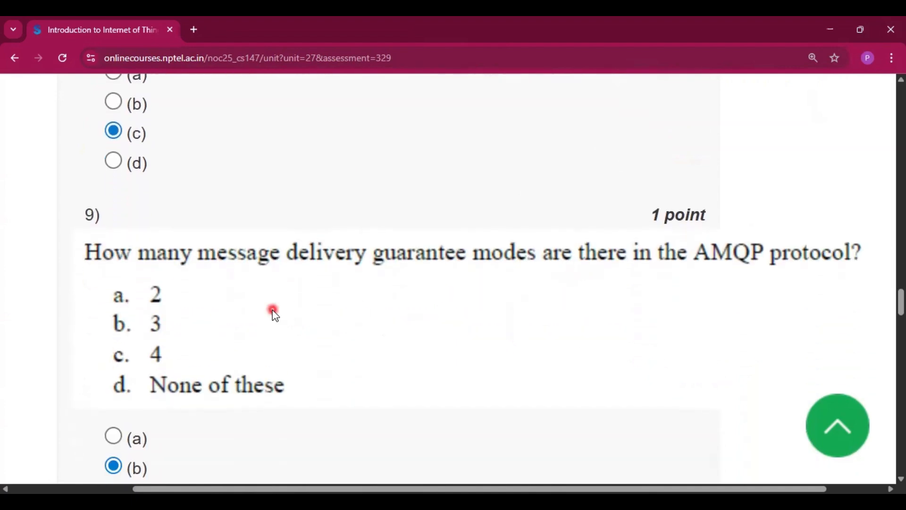
pyautogui.moveTo(546, 275)
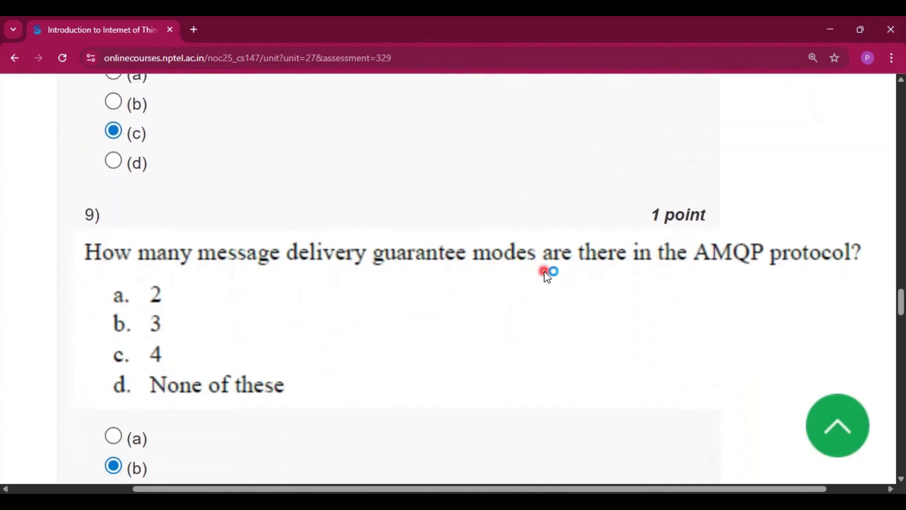
pyautogui.moveTo(375, 355)
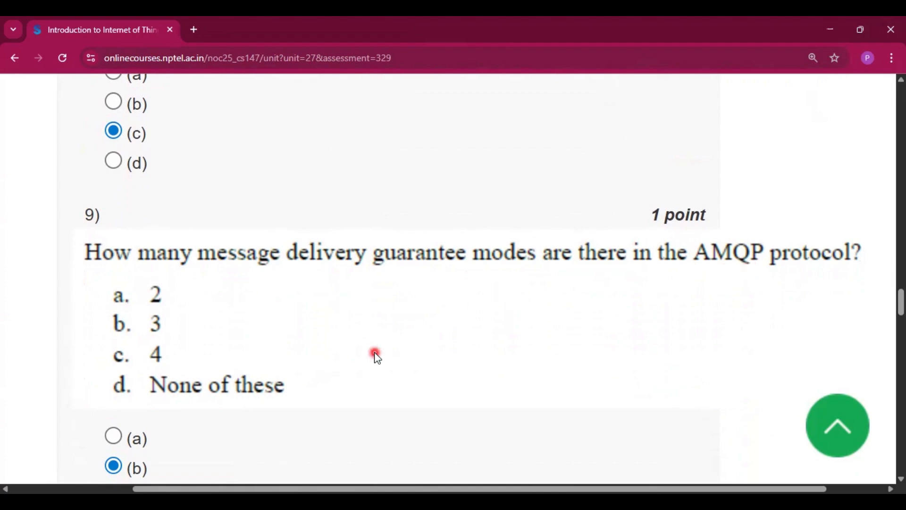
pyautogui.scroll(-3)
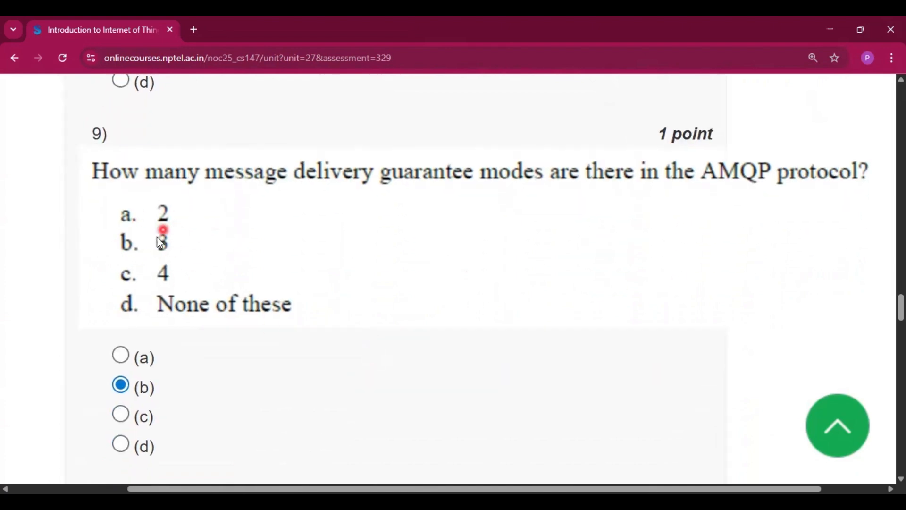
pyautogui.scroll(-3)
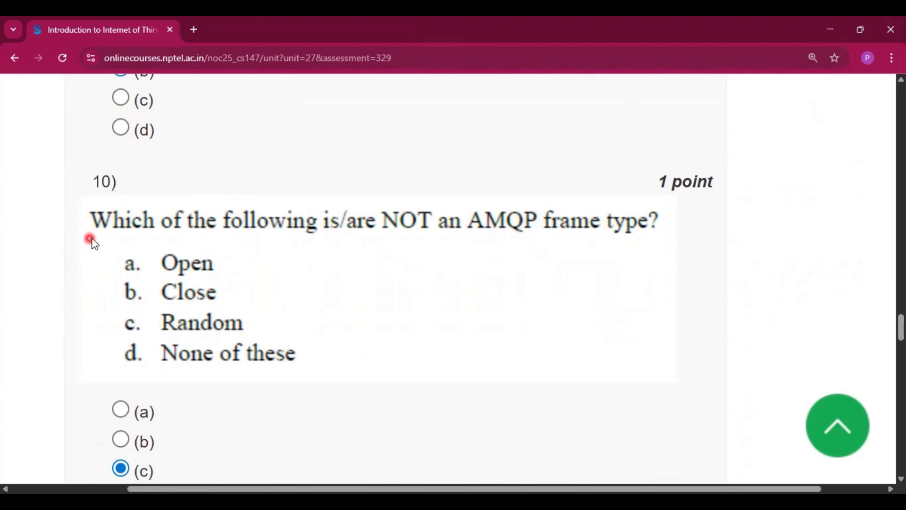
pyautogui.moveTo(528, 239)
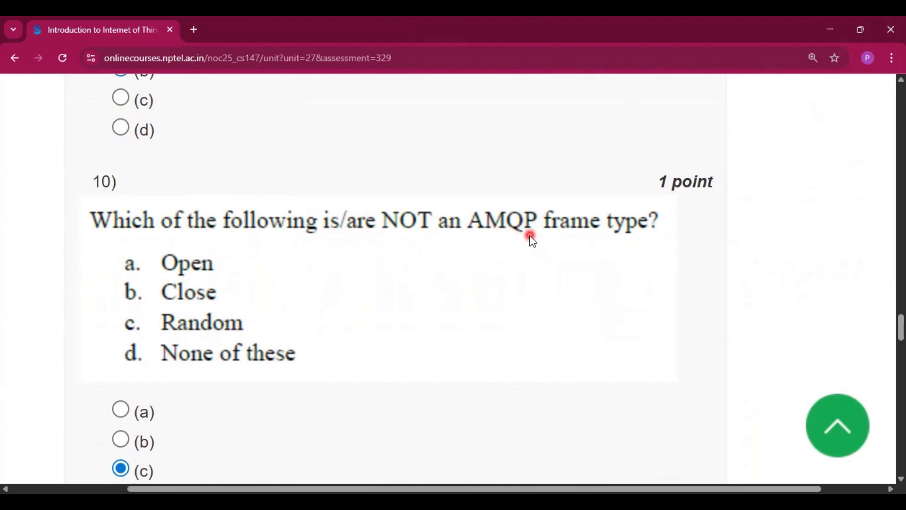
pyautogui.scroll(-3)
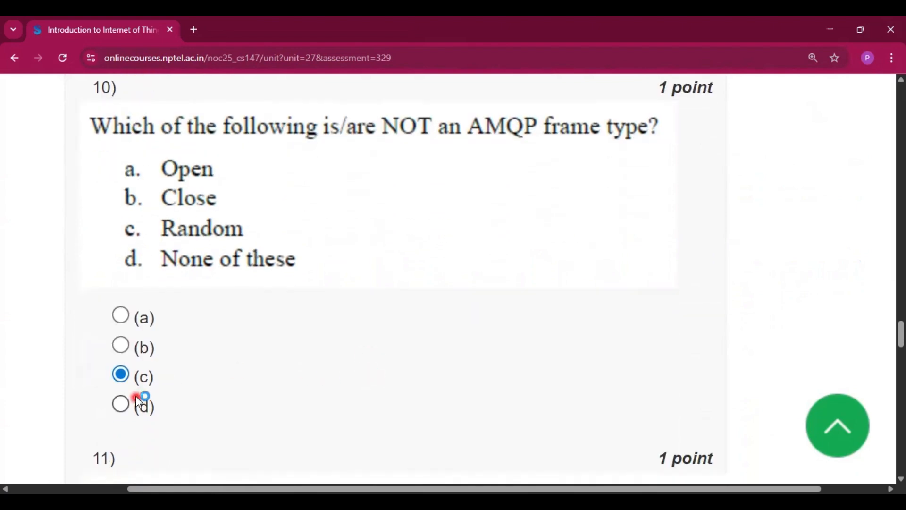
pyautogui.scroll(-3)
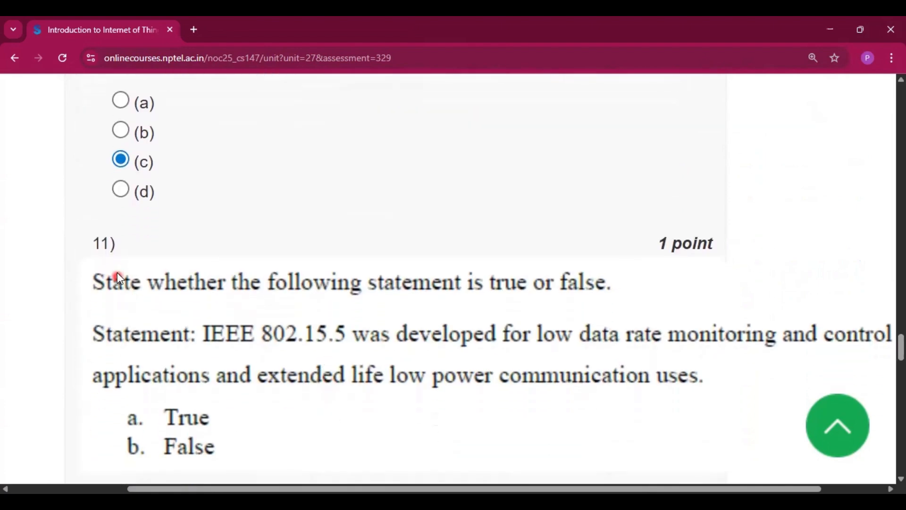
pyautogui.scroll(-3)
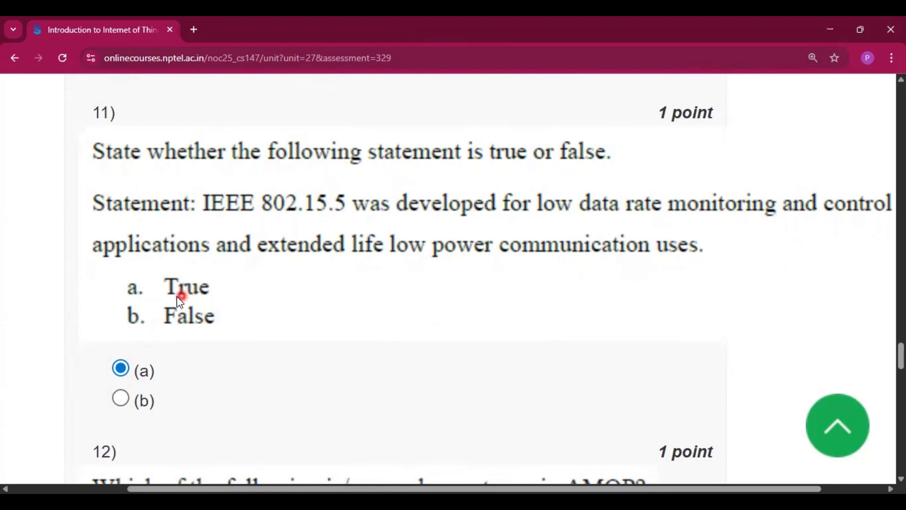
# Step: Scroll to questions 12 and 13 (a) and the IEEE 802.15.4 topologies question 14 (b)
pyautogui.scroll(-3)
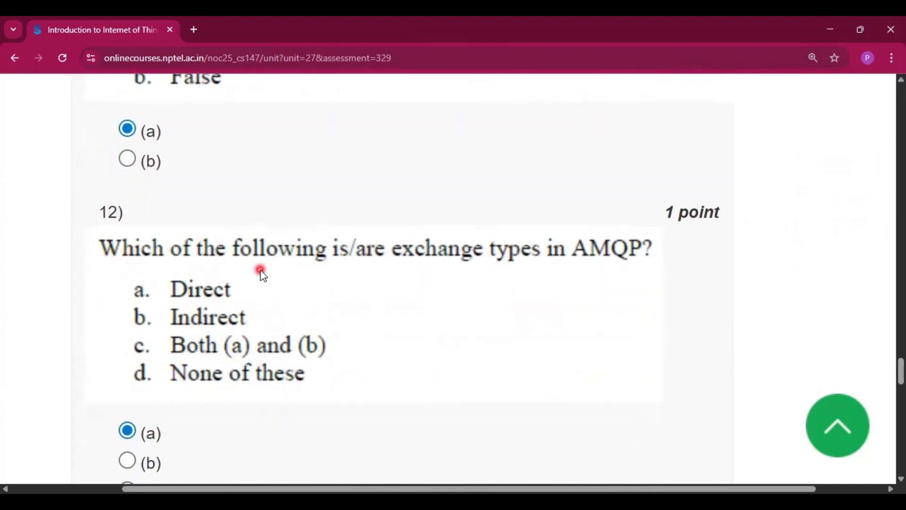
pyautogui.moveTo(657, 266)
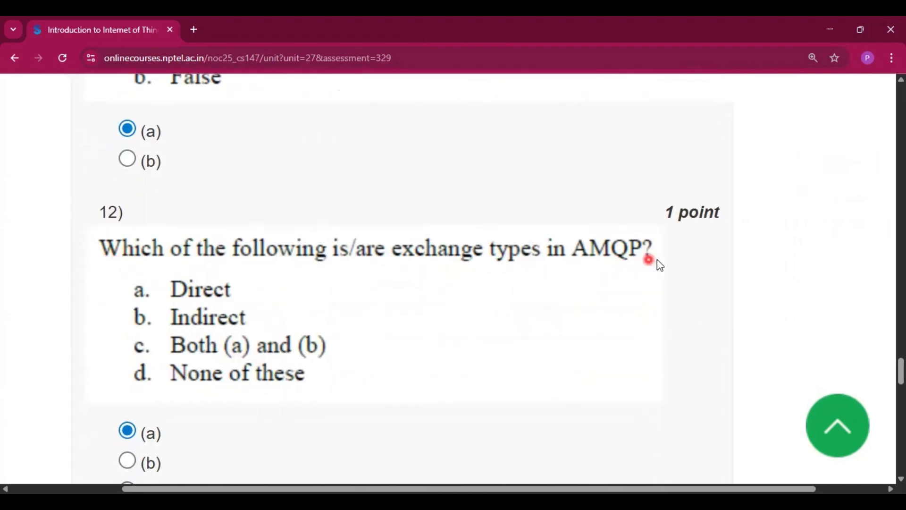
pyautogui.scroll(-3)
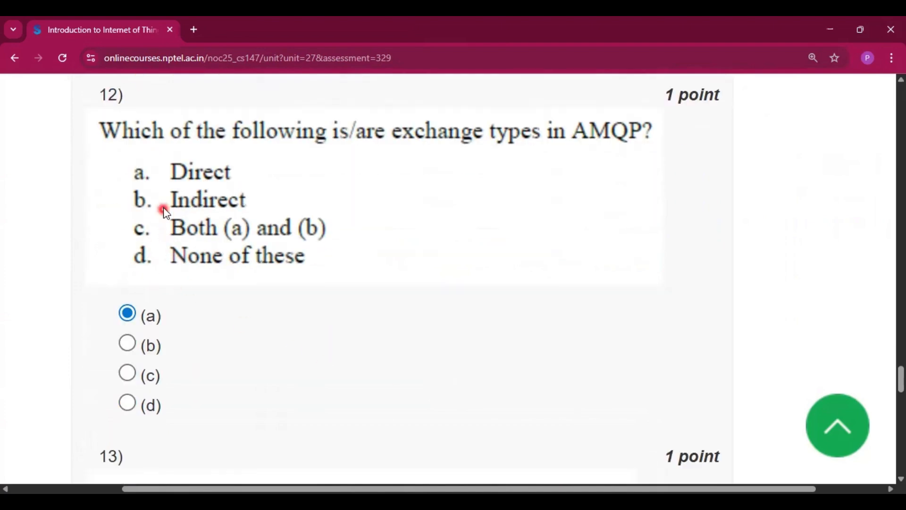
pyautogui.scroll(-3)
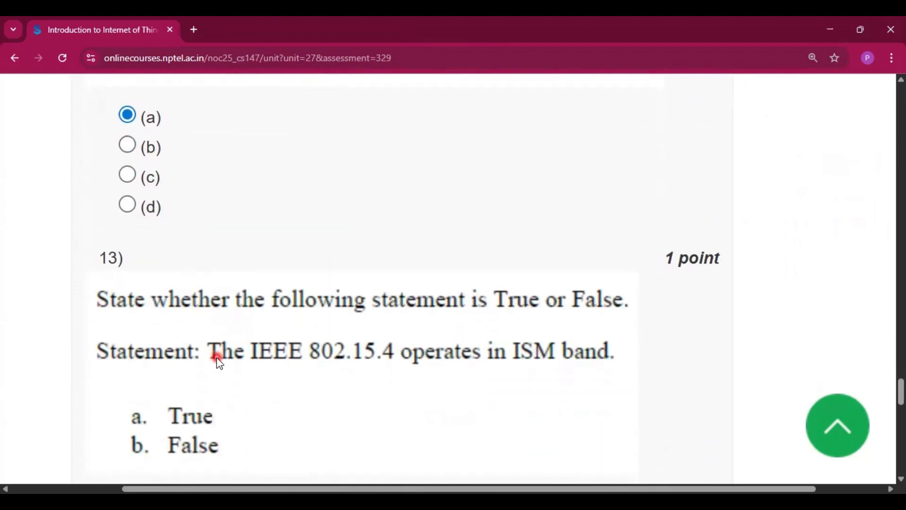
pyautogui.scroll(-3)
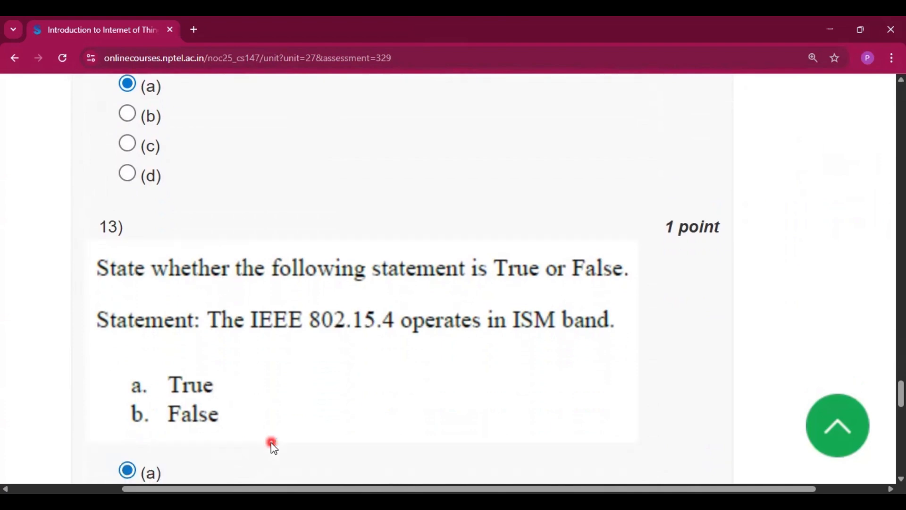
pyautogui.scroll(-3)
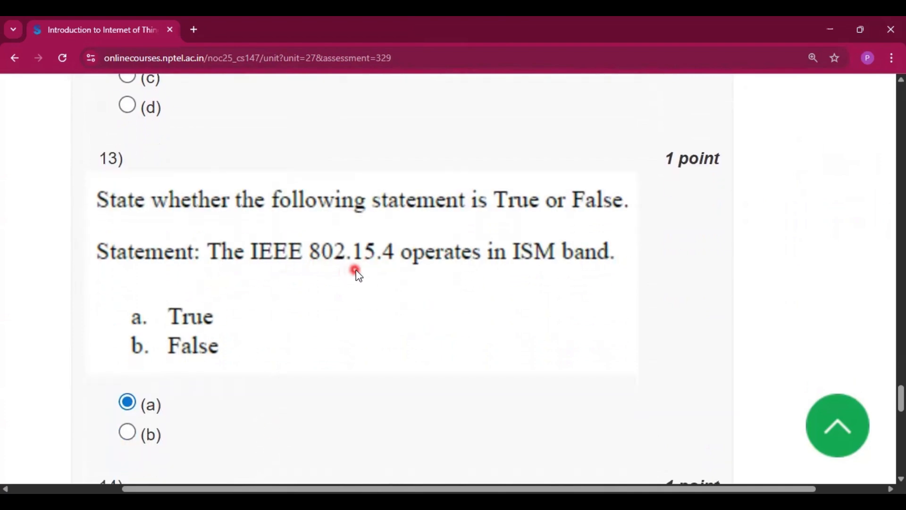
pyautogui.moveTo(385, 353)
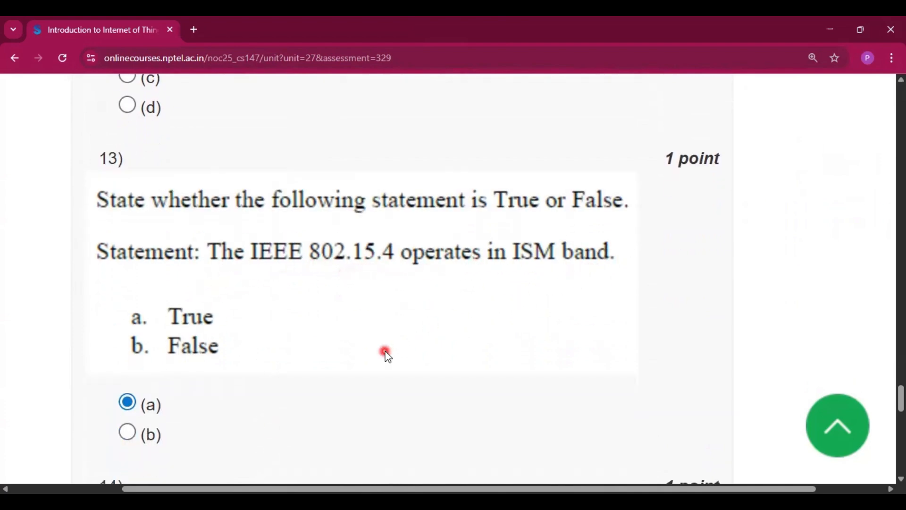
pyautogui.scroll(-3)
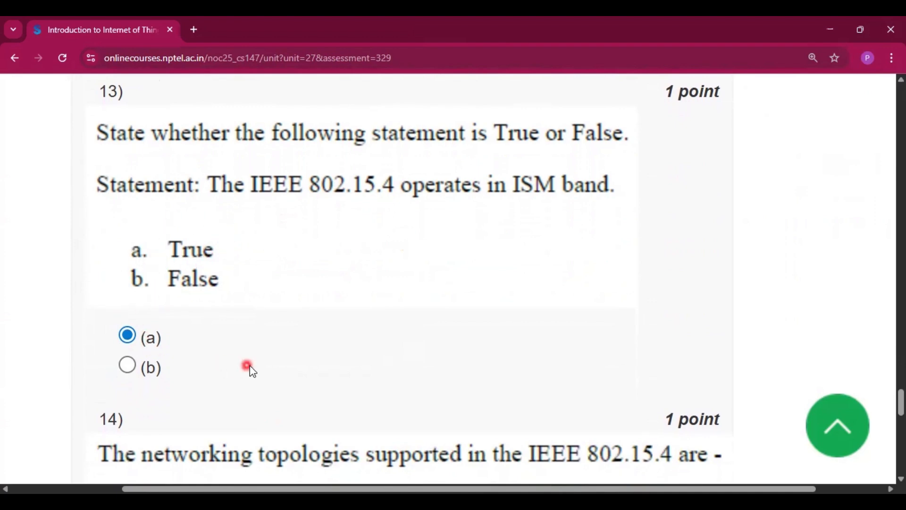
pyautogui.scroll(-3)
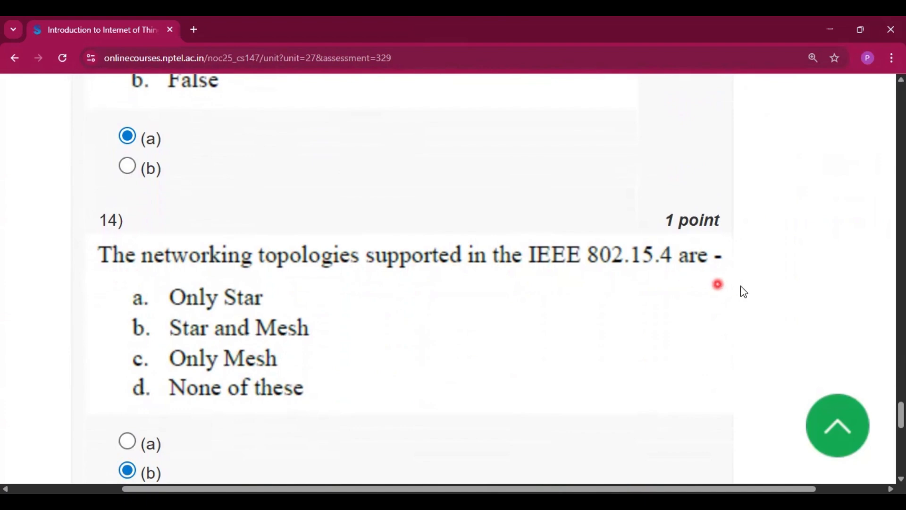
pyautogui.scroll(-3)
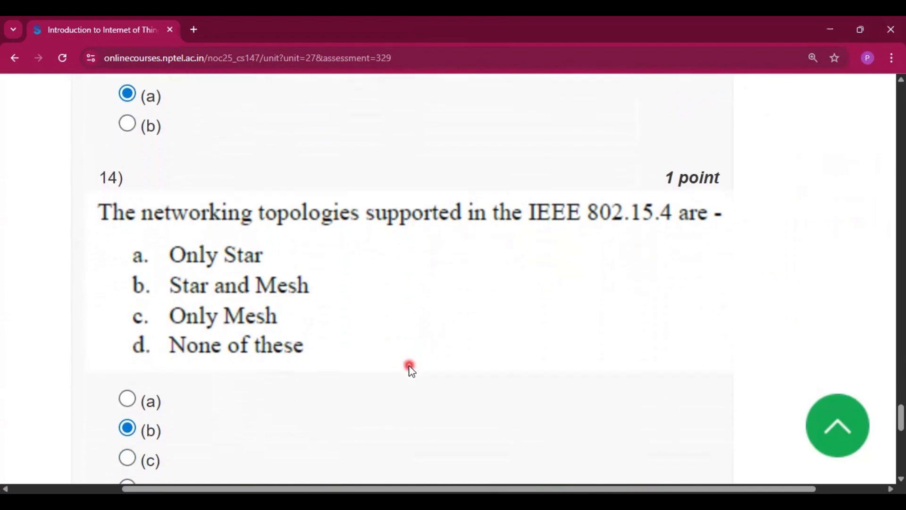
pyautogui.scroll(-3)
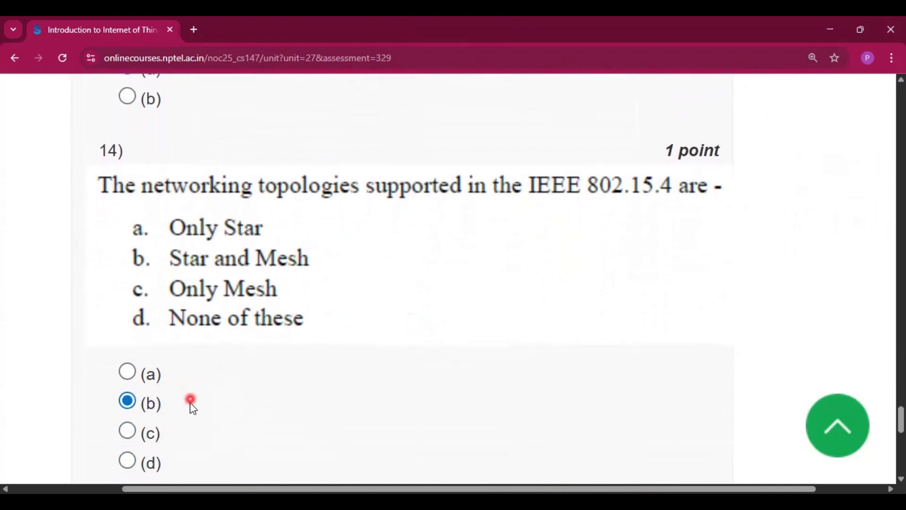
# Step: Scroll to the LOADng question 15, answered (b) True, and the Submit Answers button
pyautogui.scroll(-3)
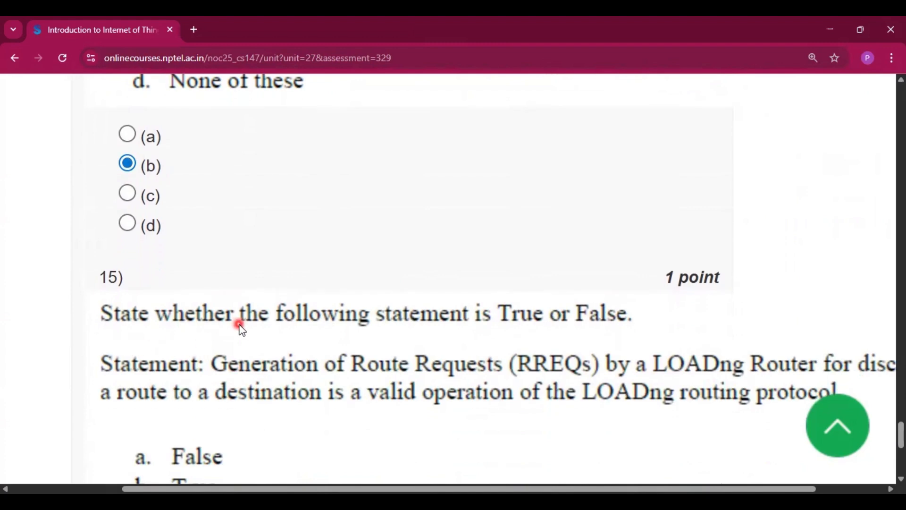
pyautogui.moveTo(596, 399)
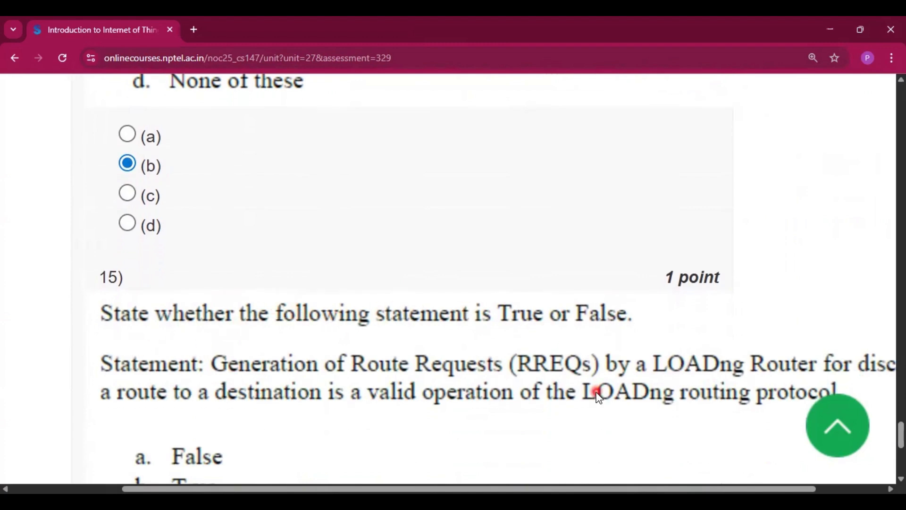
pyautogui.scroll(-3)
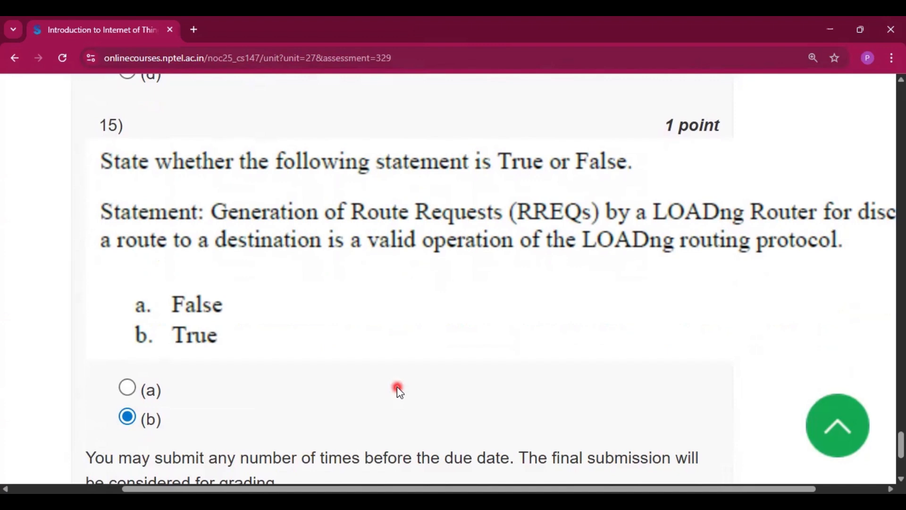
pyautogui.scroll(-3)
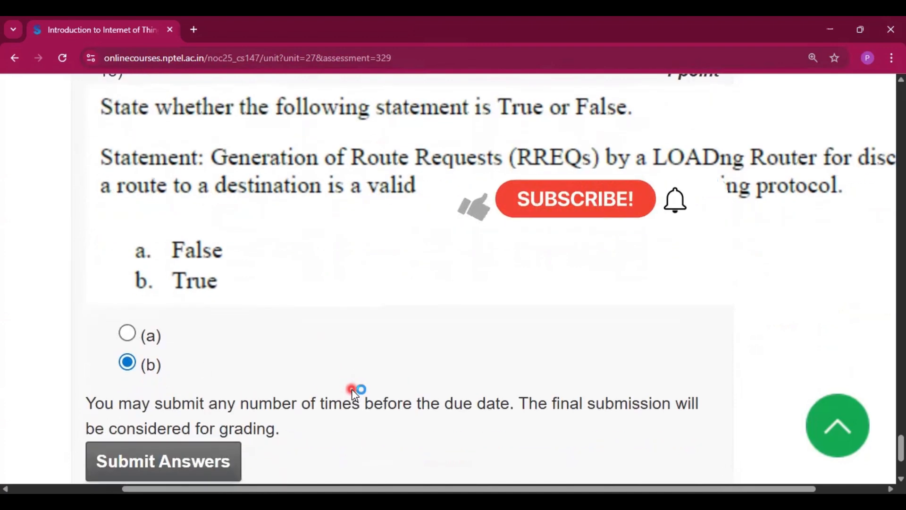
pyautogui.scroll(-3)
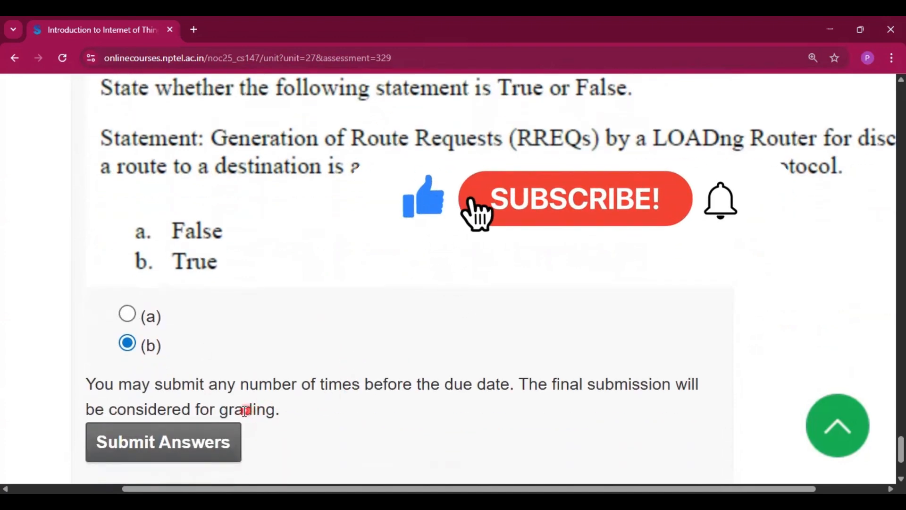